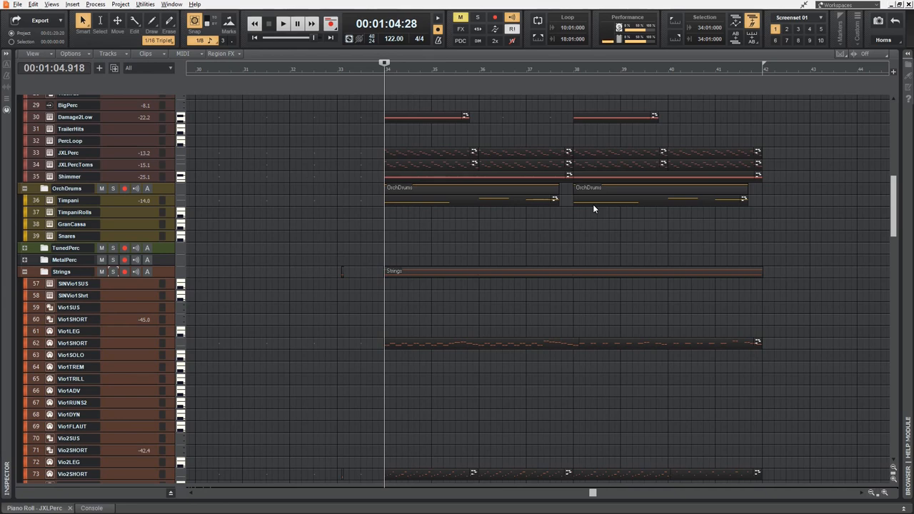
pyautogui.moveTo(502, 252)
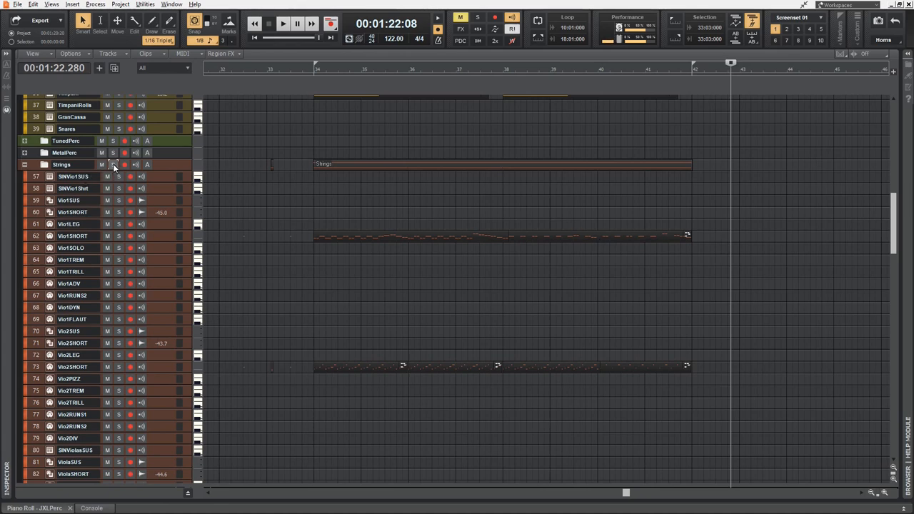
# Solo the Strings folder and play its viola, cello and bass tracks from bar 34
pyautogui.click(112, 164)
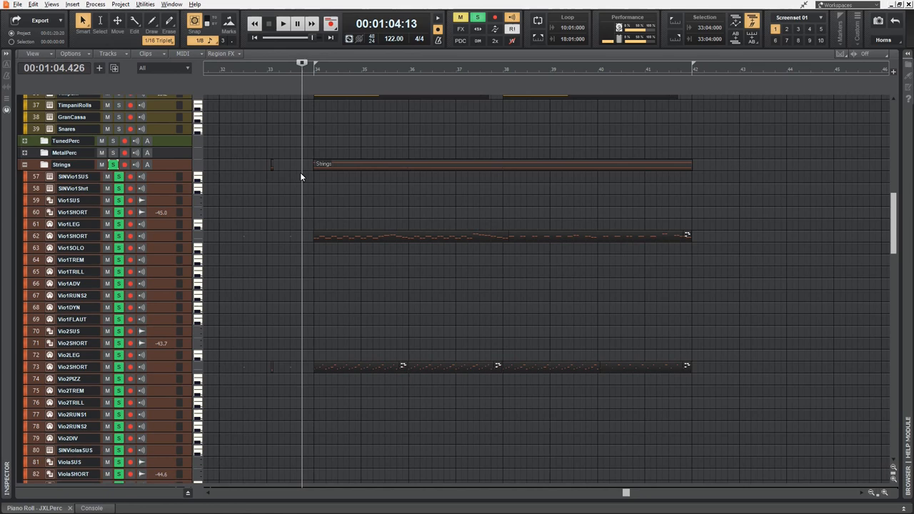
pyautogui.click(282, 24)
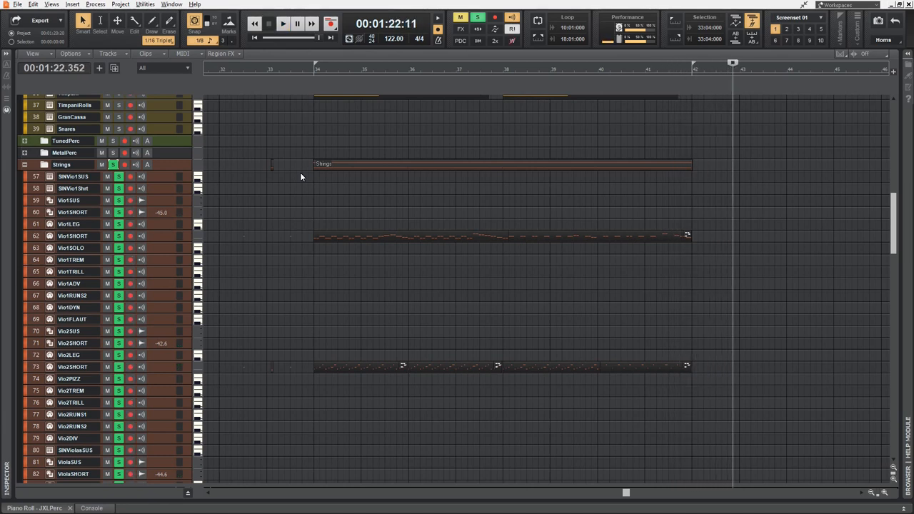
pyautogui.scroll(-3)
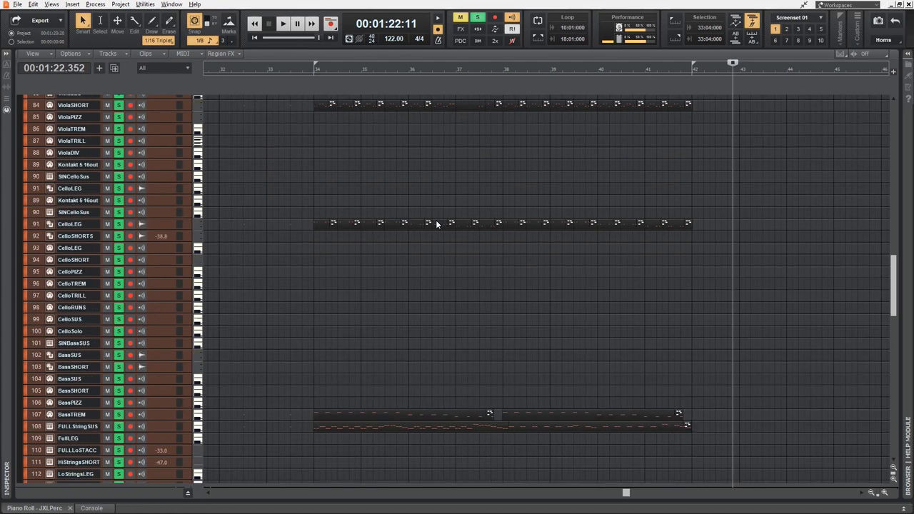
pyautogui.scroll(-3)
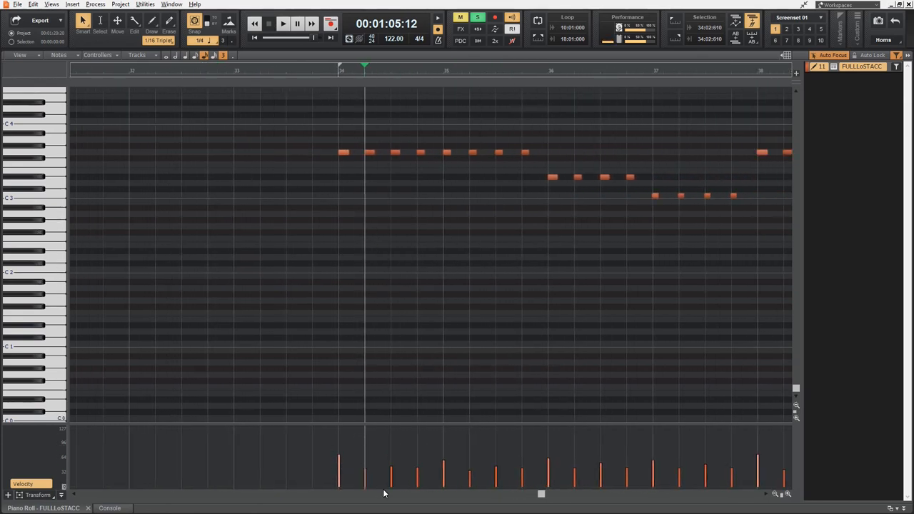
pyautogui.moveTo(443, 454)
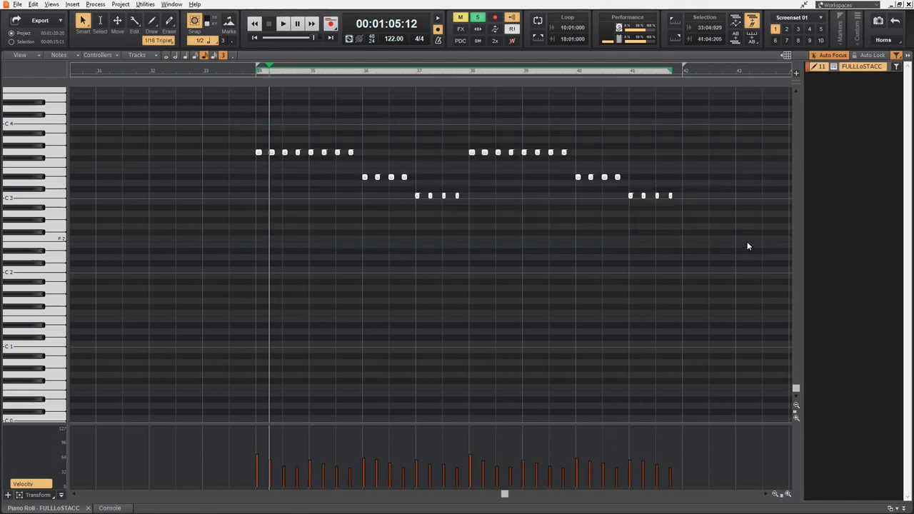
# Play the selected FULLLoSTACC staccato notes from bar 34, then deselect them
pyautogui.click(283, 23)
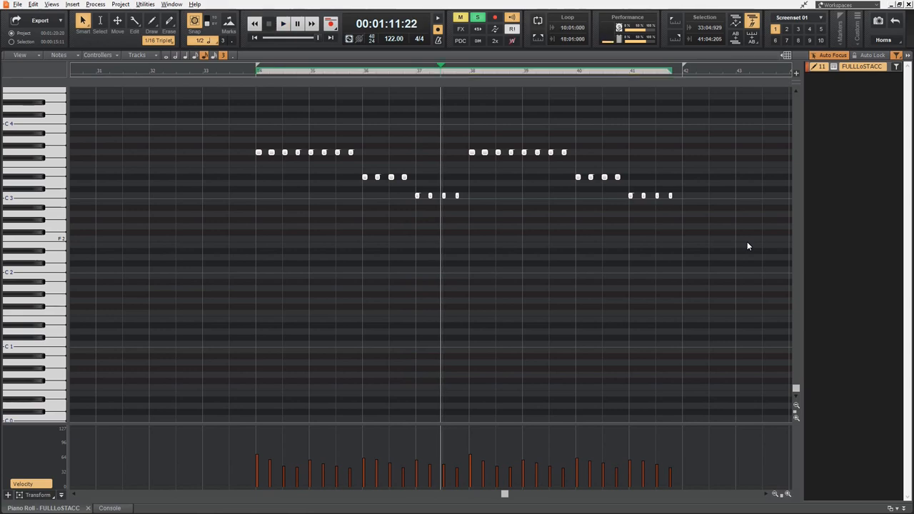
pyautogui.click(643, 195)
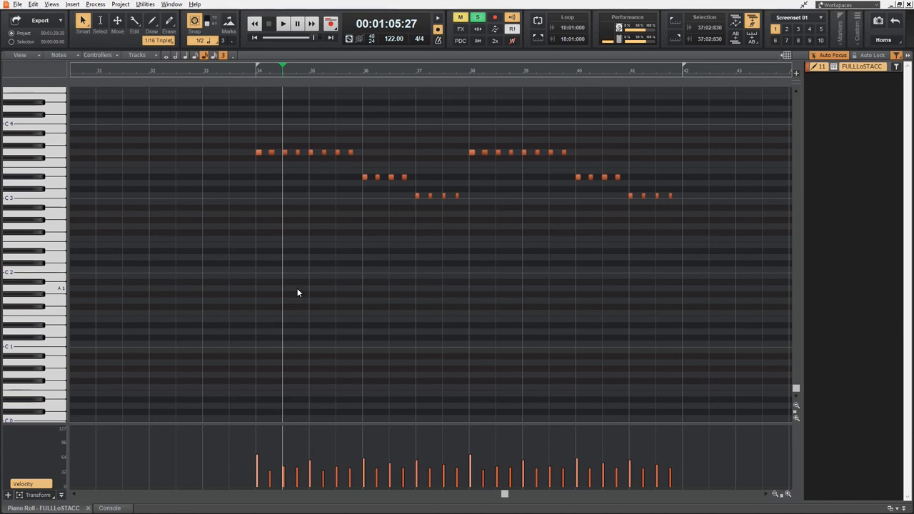
pyautogui.moveTo(411, 272)
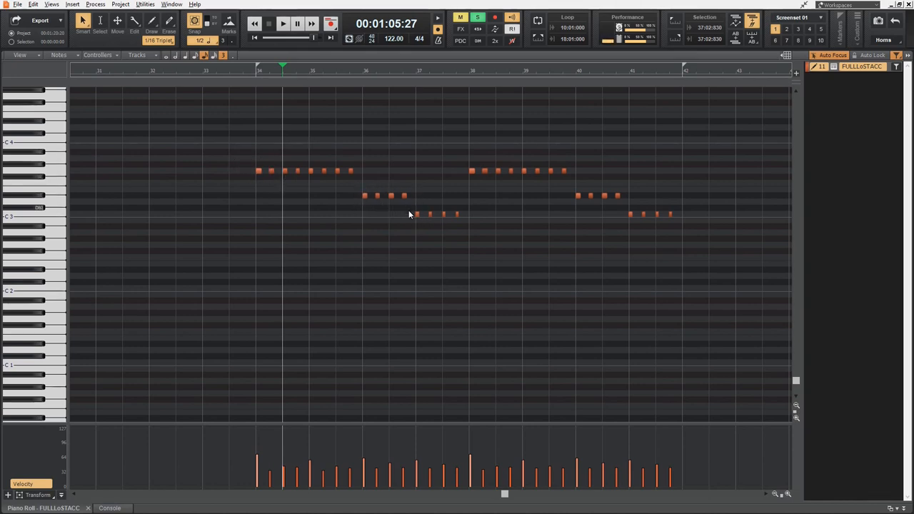
pyautogui.moveTo(442, 180)
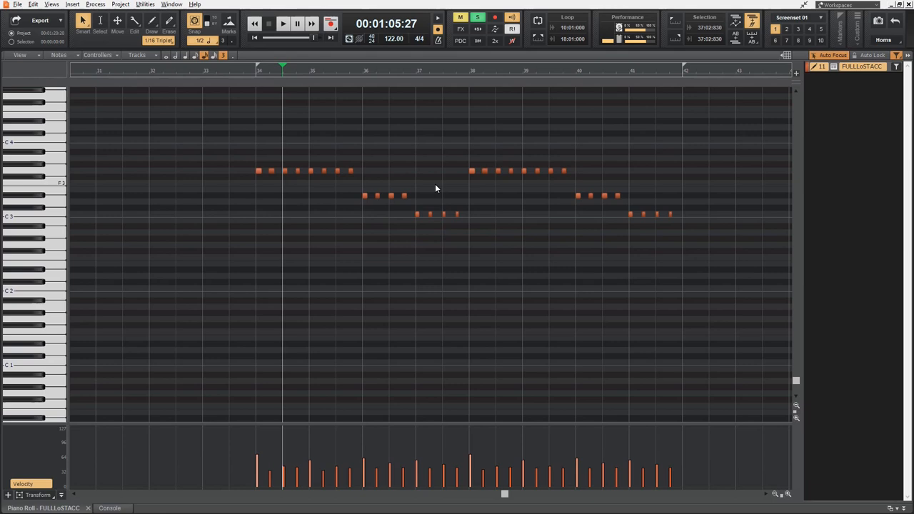
pyautogui.moveTo(408, 218)
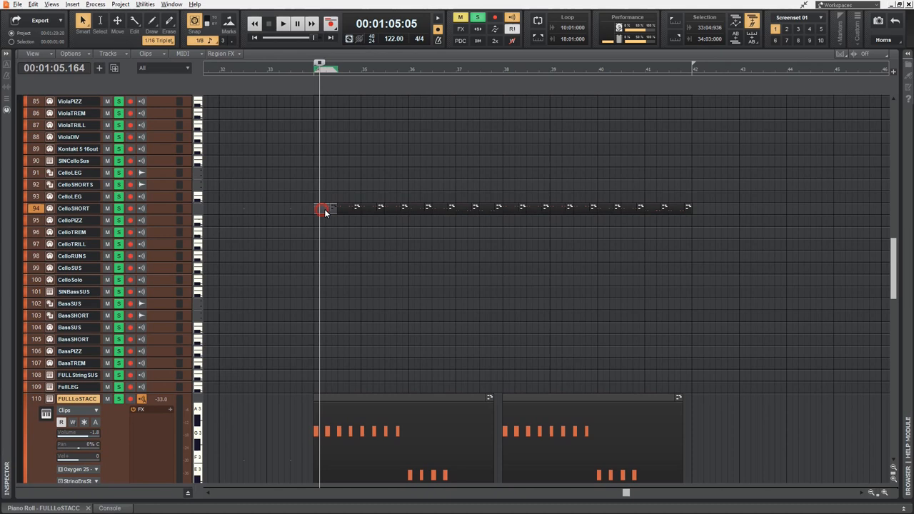
# Open the CelloSHORT clip on track 94 in the Piano Roll, with Kontakt's cello instruments showing
pyautogui.doubleClick(323, 208)
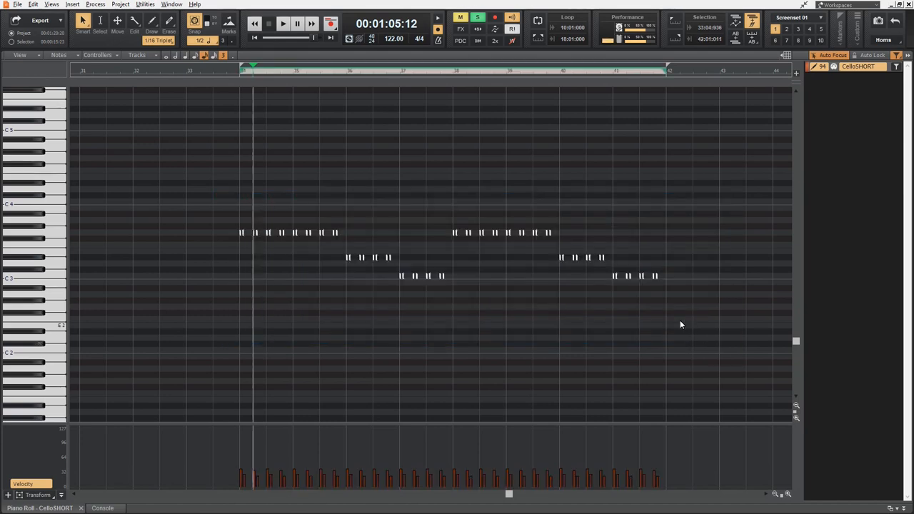
pyautogui.moveTo(660, 310)
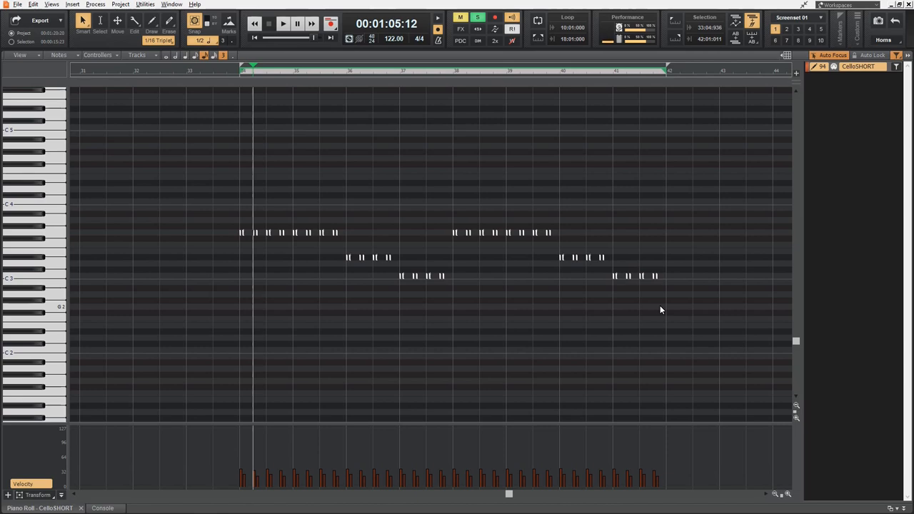
pyautogui.click(269, 23)
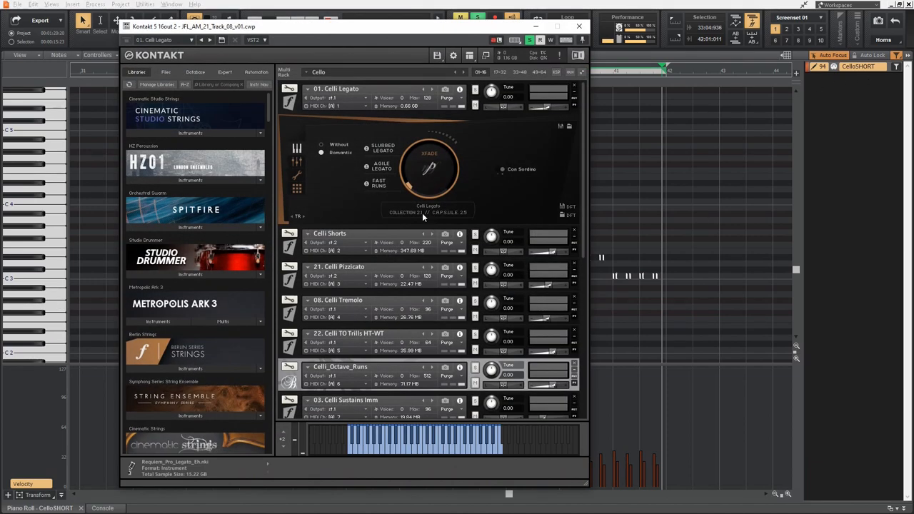
# Close the Kontakt window to return to the CelloSHORT piano roll
pyautogui.click(329, 234)
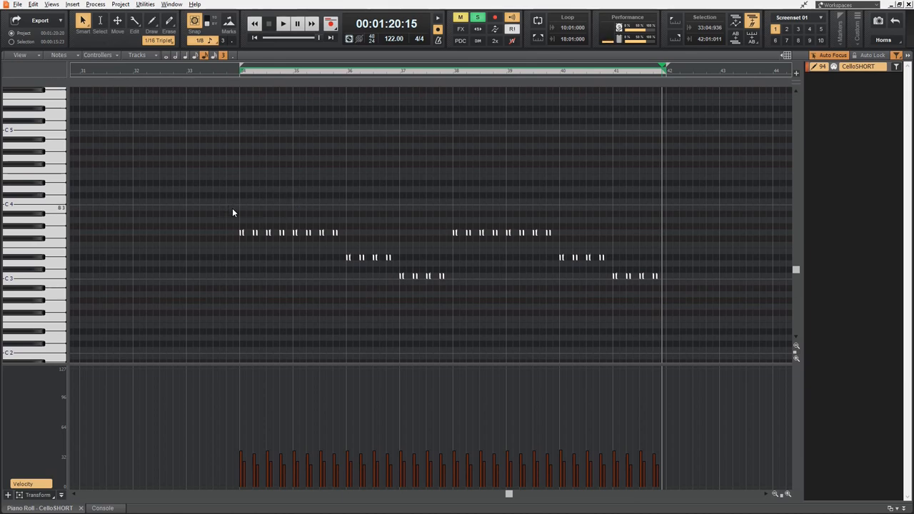
pyautogui.moveTo(662, 278)
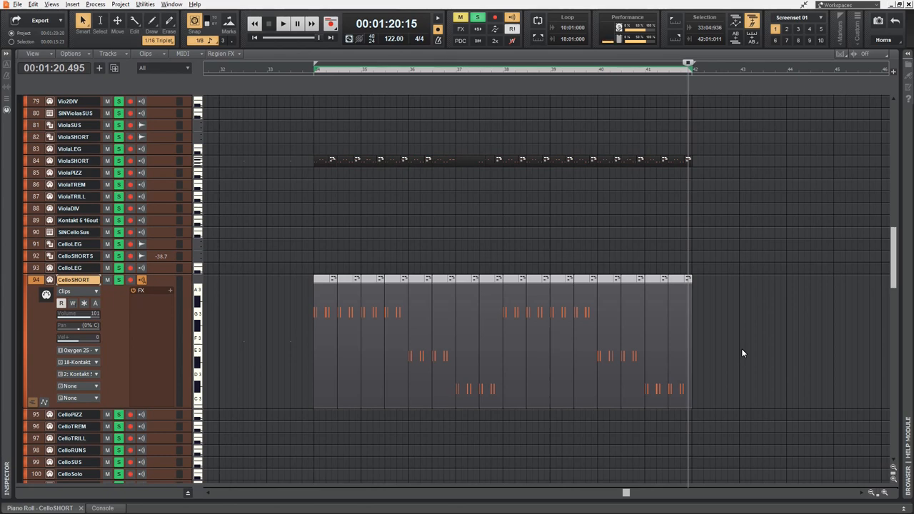
# Scroll to the CelloSHORT clip and play the soloed strings looped over bars 34–42
pyautogui.scroll(-3)
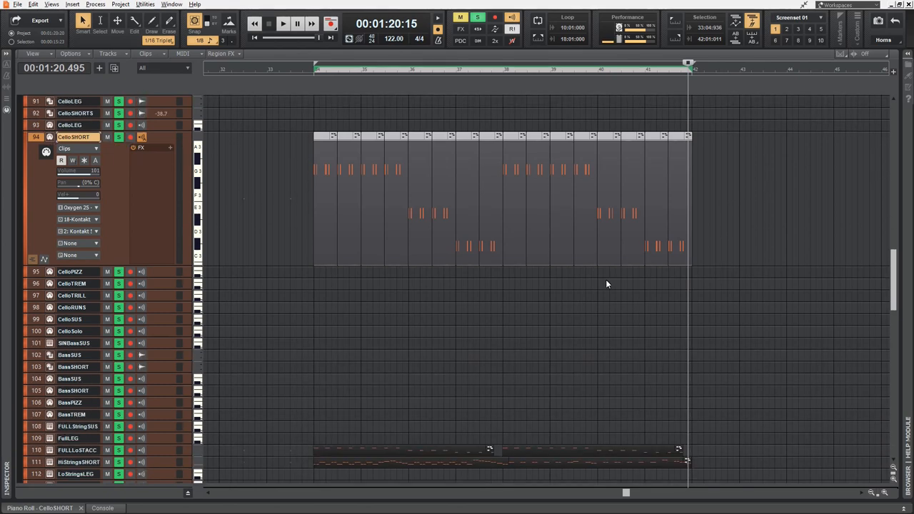
pyautogui.moveTo(768, 223)
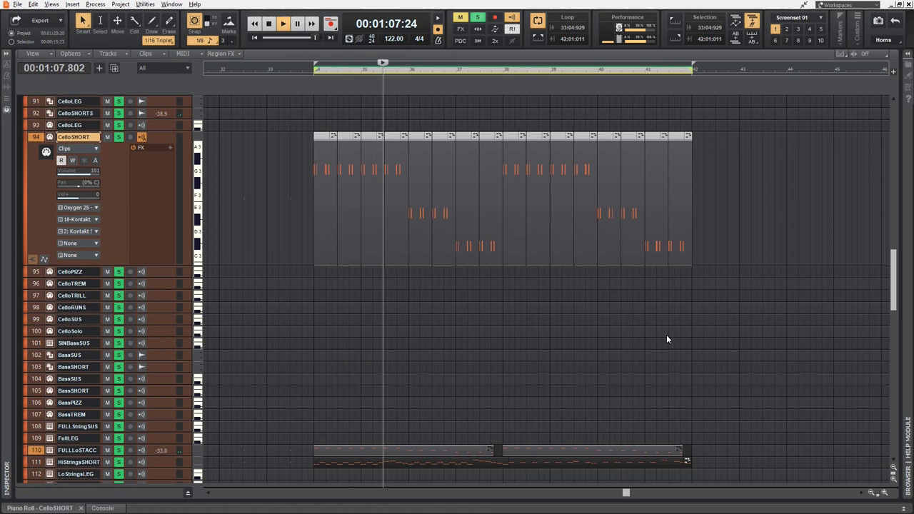
pyautogui.click(268, 24)
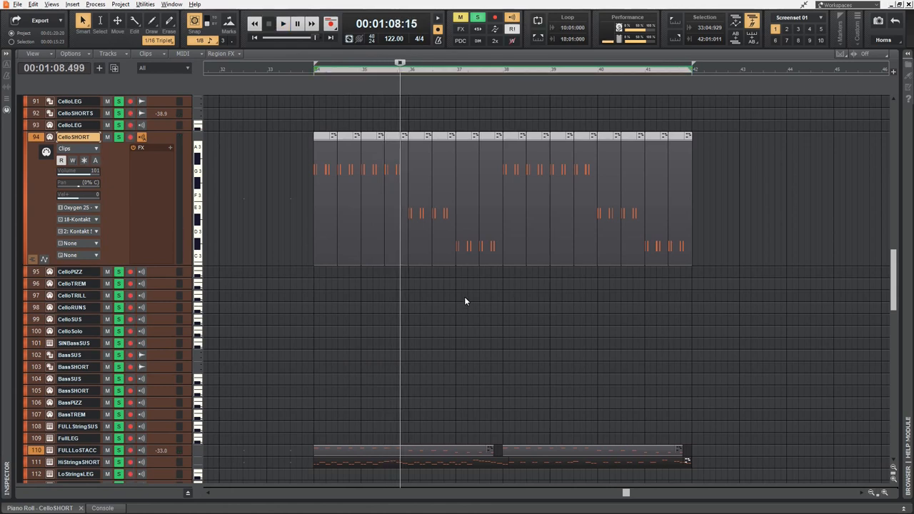
pyautogui.moveTo(453, 300)
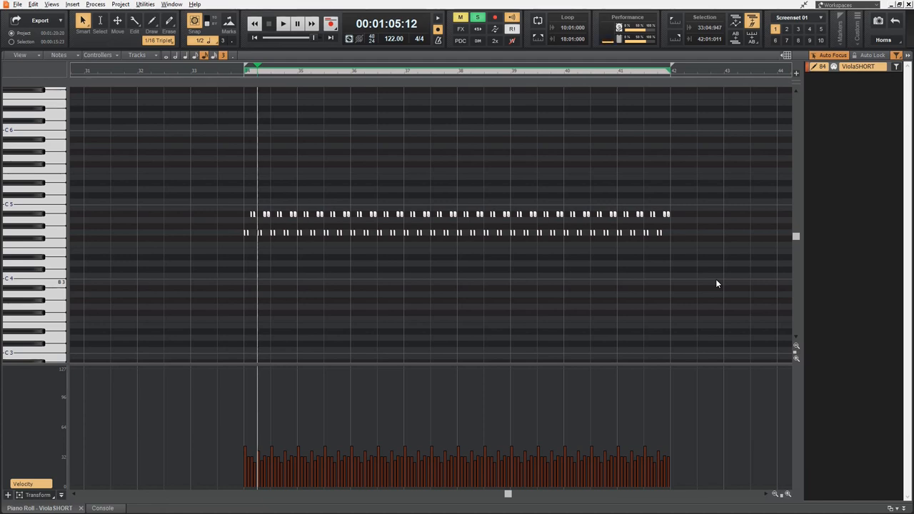
# Drag-select the viola notes across bars 34 to 37
pyautogui.moveTo(218, 187); pyautogui.dragTo(366, 249)
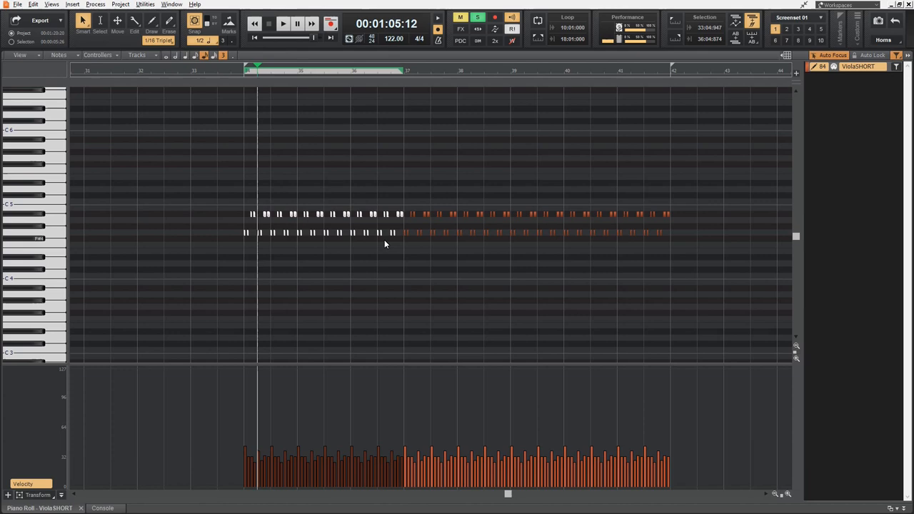
# Drag-select just the ViolaSHORT notes in bar 37
pyautogui.moveTo(404, 214); pyautogui.dragTo(453, 257)
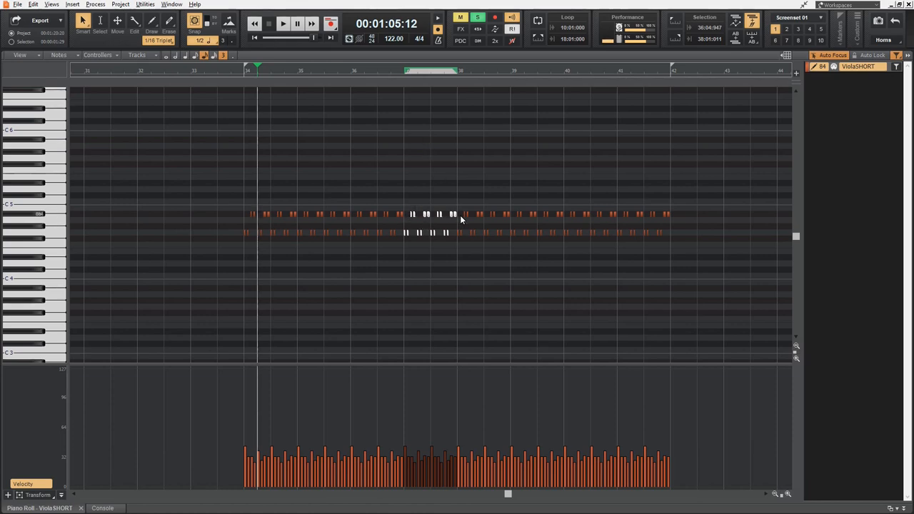
pyautogui.moveTo(450, 215)
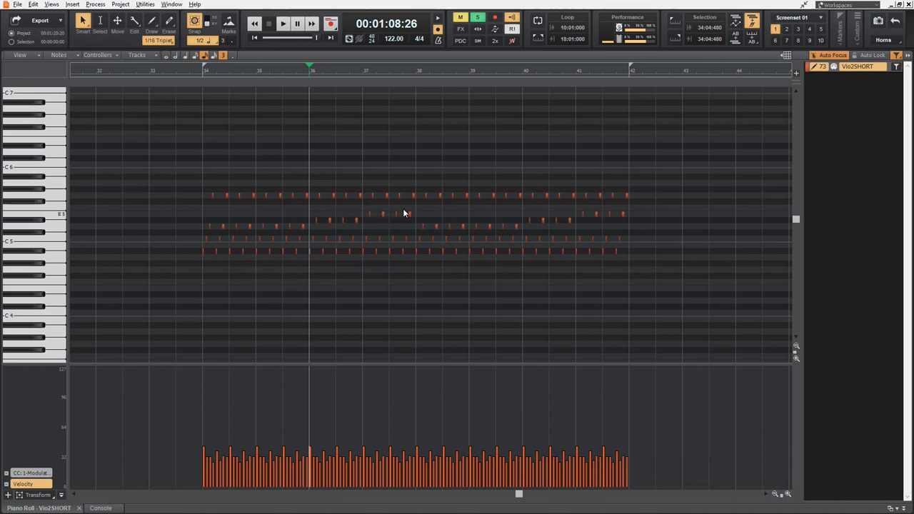
pyautogui.moveTo(364, 186)
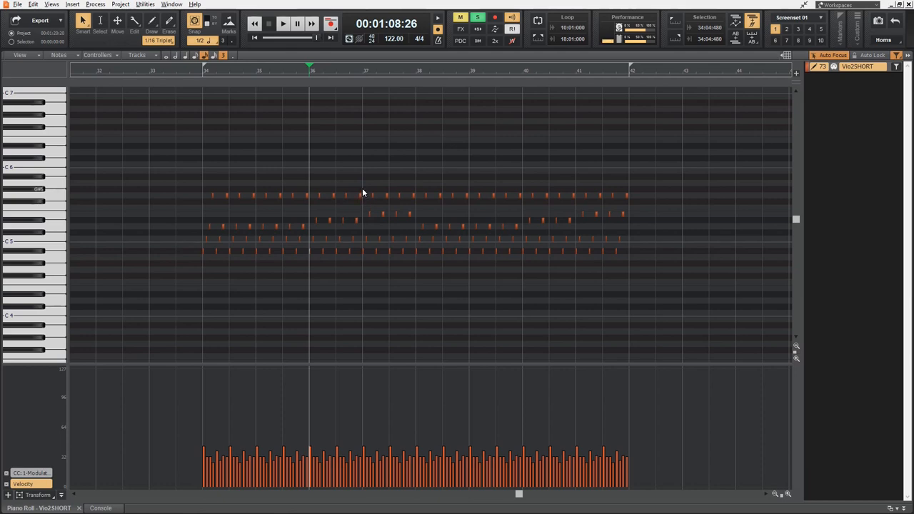
# Drag-select every Vio2SHORT note for looped playback between bars 34 and 42
pyautogui.moveTo(173, 183); pyautogui.dragTo(711, 305)
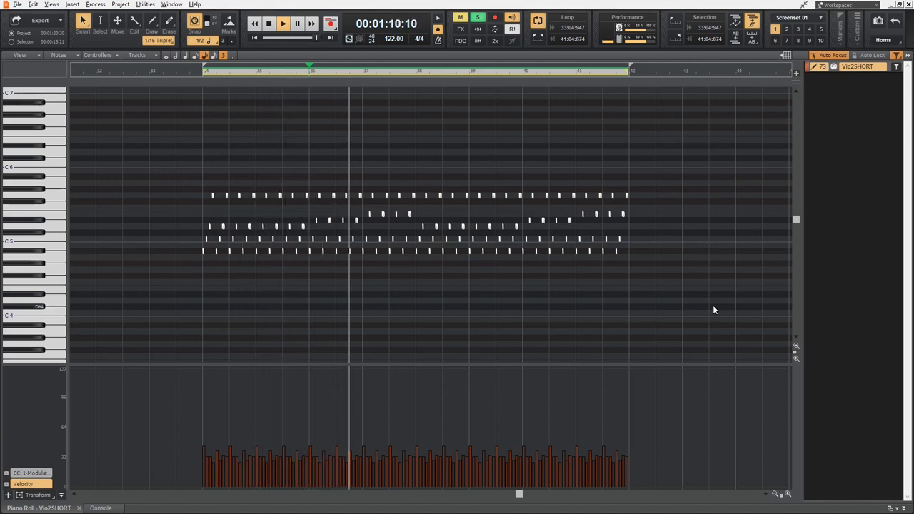
# Close the Piano Roll to show the strings, Brass, Wood, Harp and Choir tracks
pyautogui.click(282, 23)
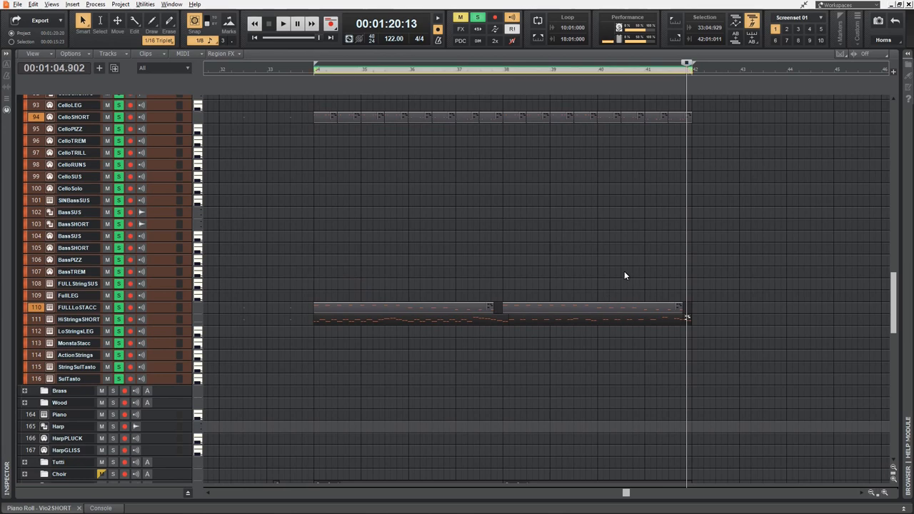
# Focus Vio1SHORT to show its staccato violin figure from bar 34 with velocities
pyautogui.click(282, 24)
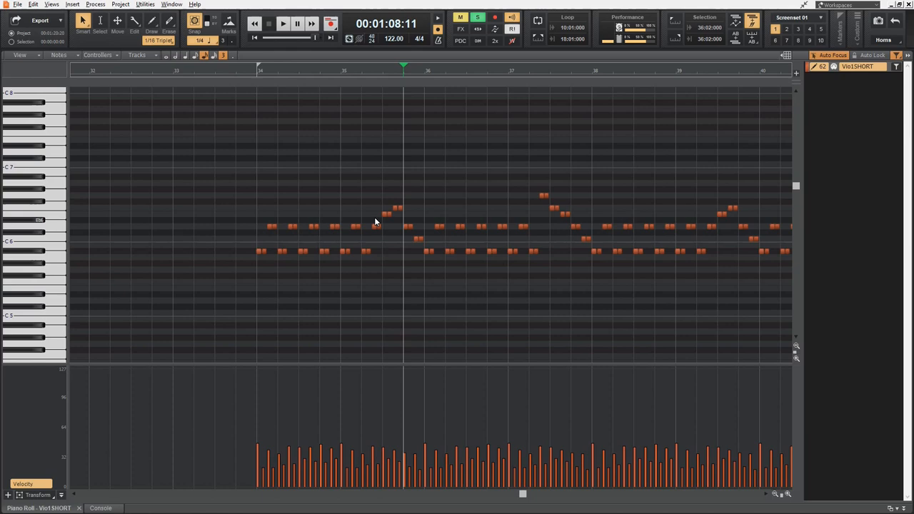
pyautogui.moveTo(522, 252)
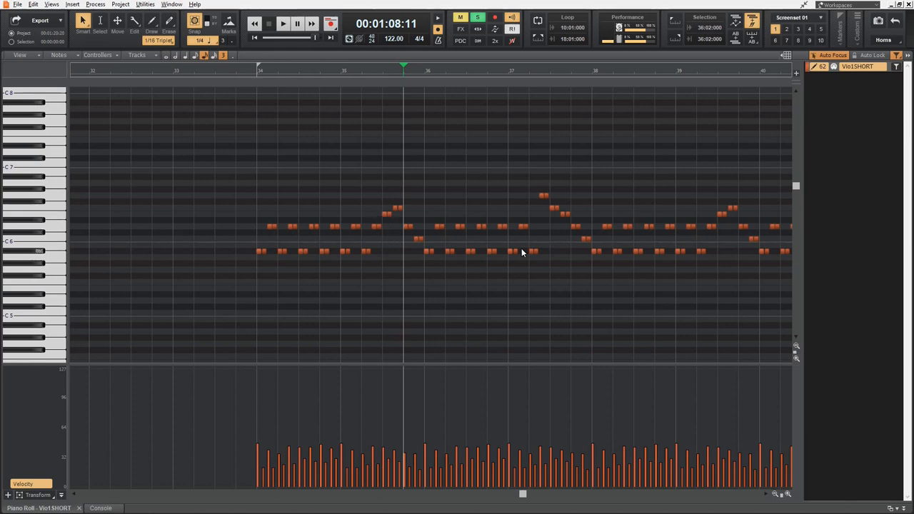
pyautogui.moveTo(383, 219)
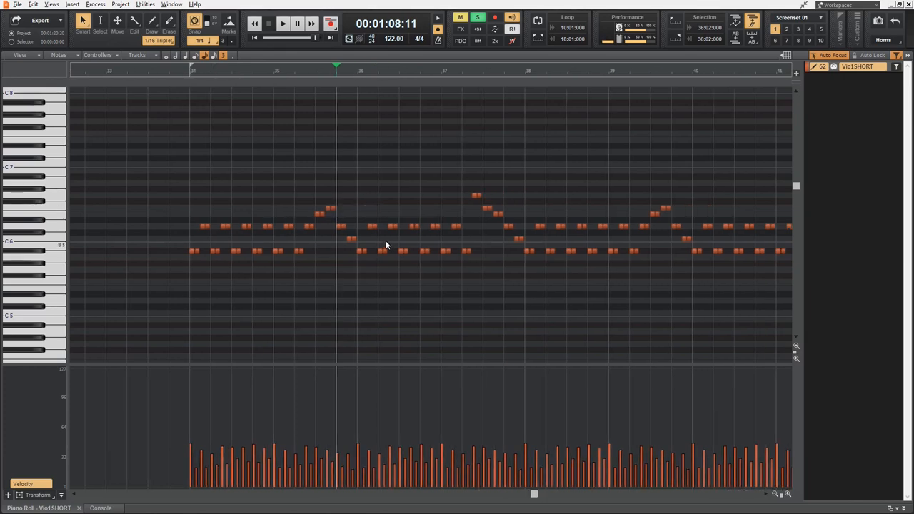
# Select the repeated Vio1SHORT staccato note pairs after bar 36
pyautogui.moveTo(357, 214); pyautogui.dragTo(389, 268)
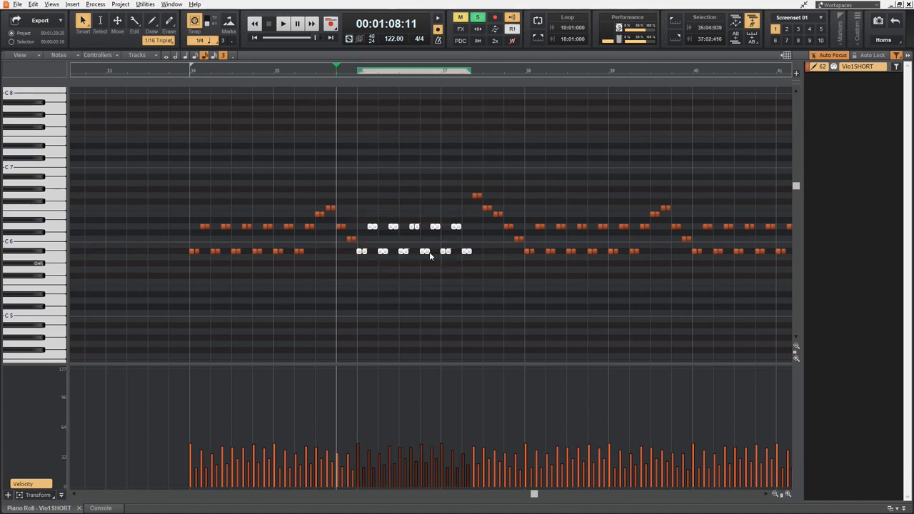
pyautogui.moveTo(372, 227)
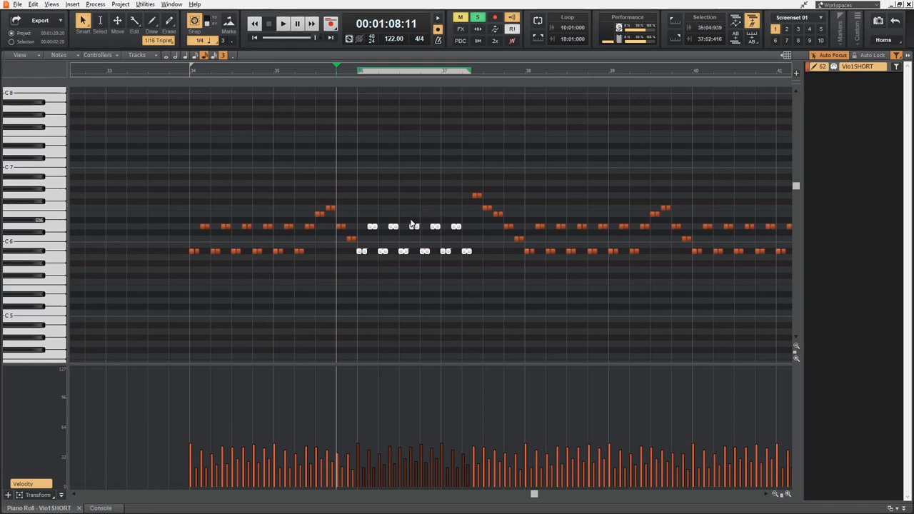
pyautogui.moveTo(450, 230)
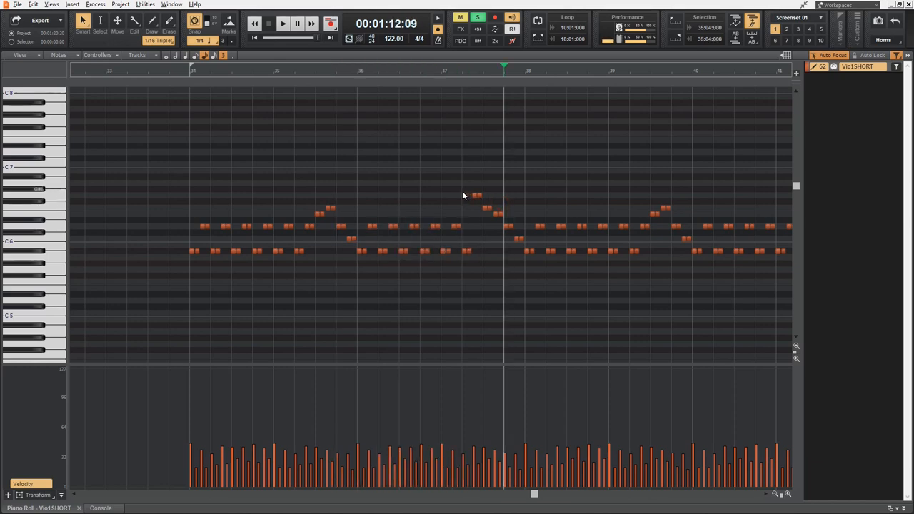
# Select the rising-and-falling Vio1SHORT figure in bar 37, then scroll down
pyautogui.moveTo(463, 191); pyautogui.dragTo(504, 278)
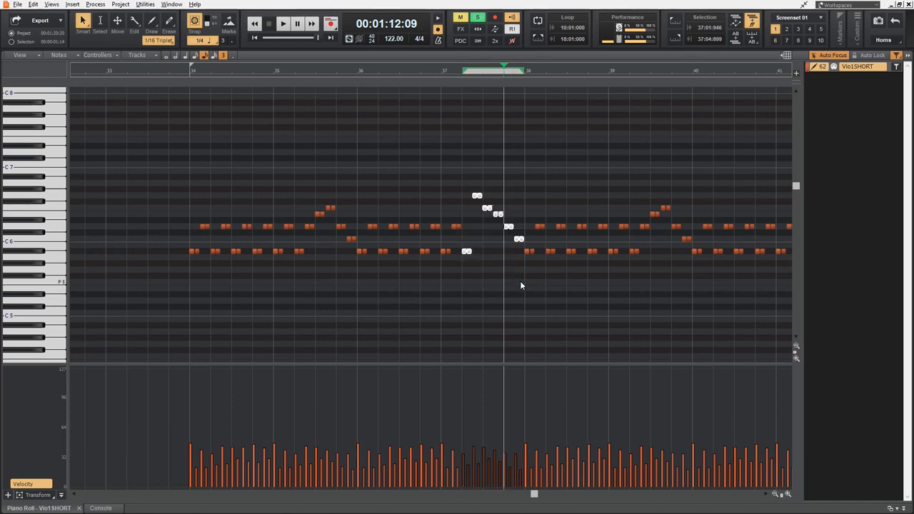
pyautogui.moveTo(359, 217)
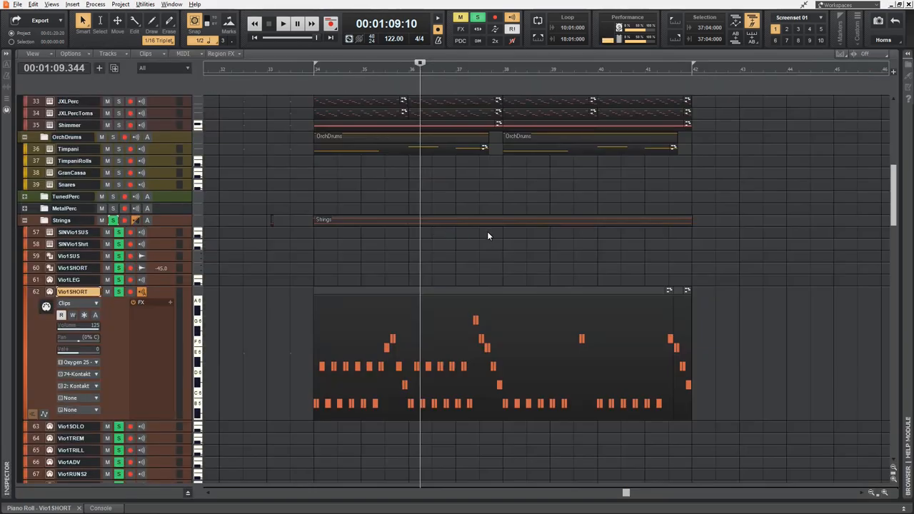
pyautogui.scroll(-3)
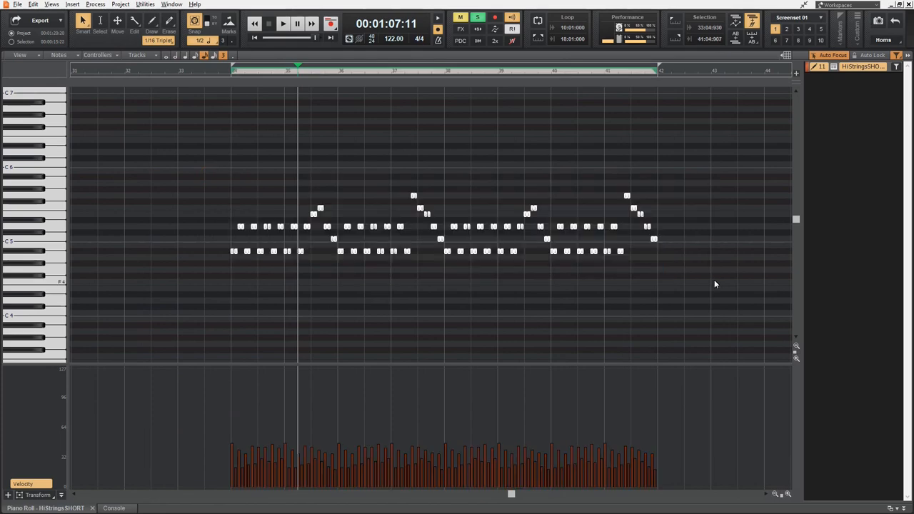
# Switch from the piano roll back to the track view
pyautogui.click(282, 23)
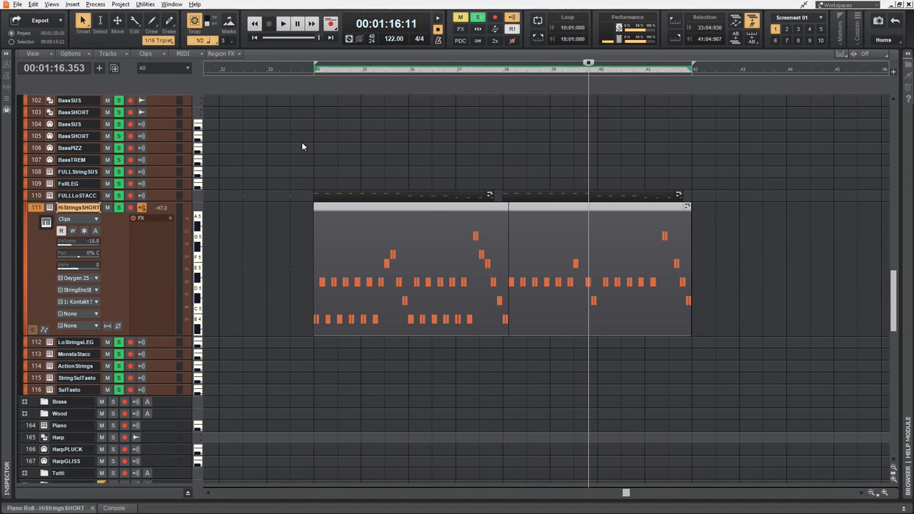
# Collapse the expanded HiStringsSHORT track
pyautogui.click(270, 23)
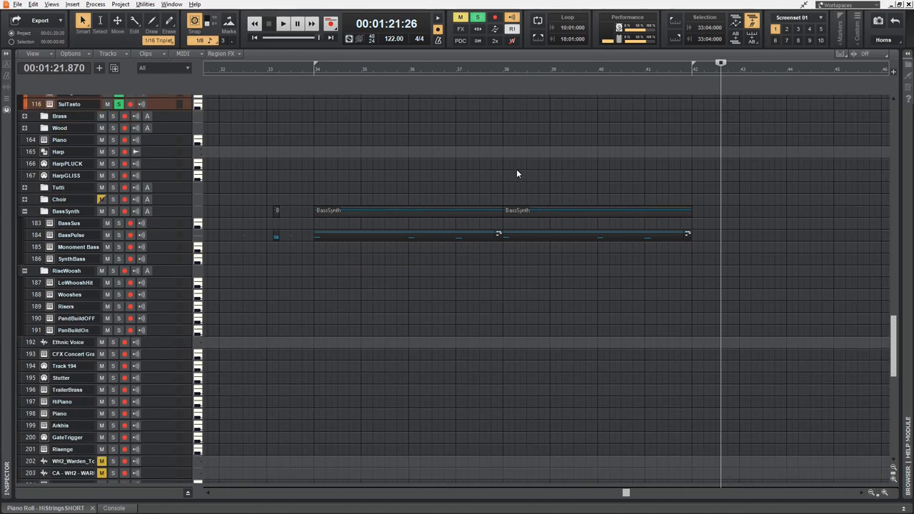
# Expand the BassPulse track to show its sustained bass clip and reverb sends
pyautogui.click(119, 235)
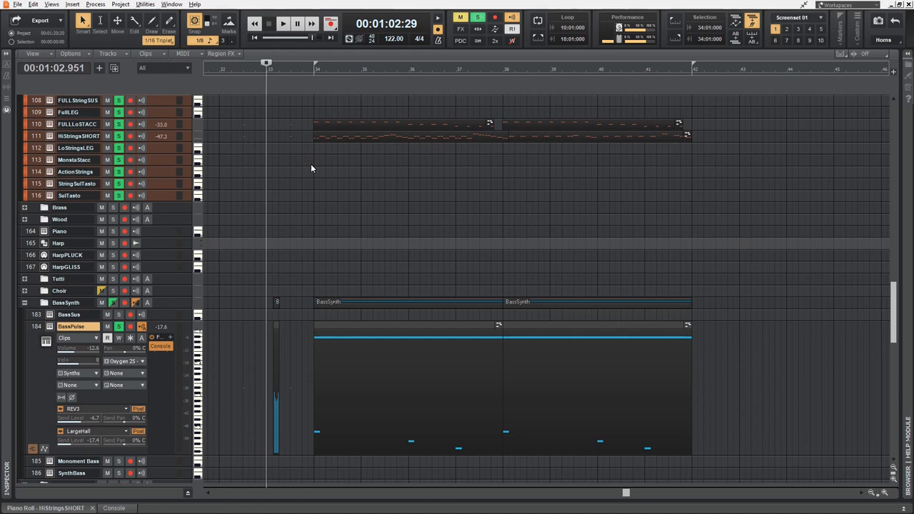
# Play back the soloed BassPulse passage around bar 36
pyautogui.click(118, 326)
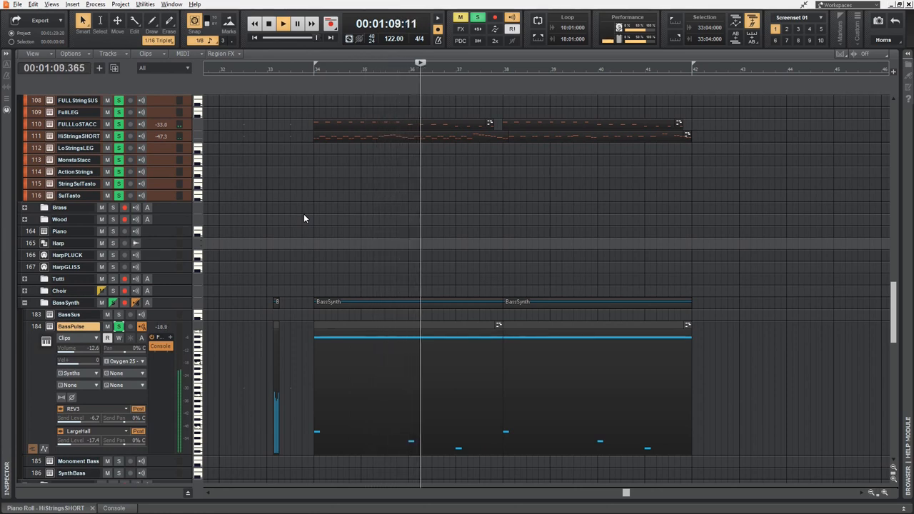
pyautogui.moveTo(318, 259)
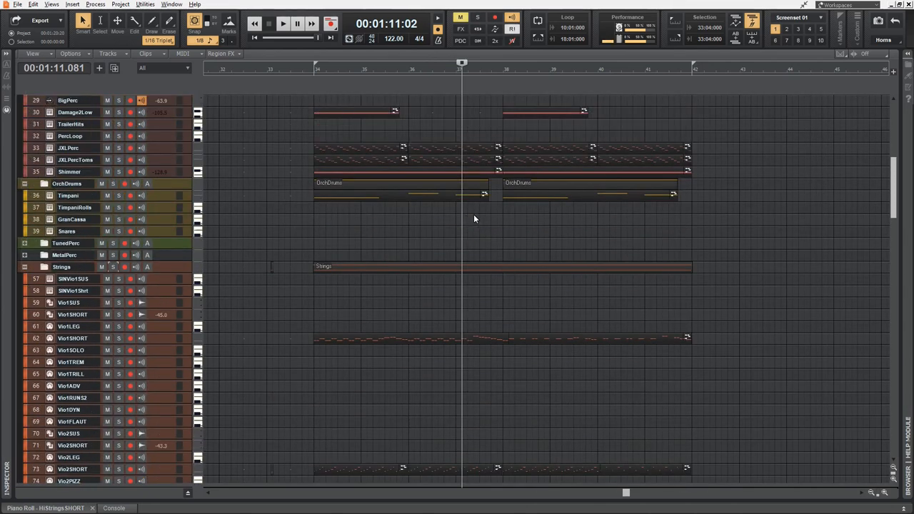
# Review the timpani part, close its instrument window, and expand the Shimmer track
pyautogui.moveTo(465, 207); pyautogui.dragTo(518, 213)
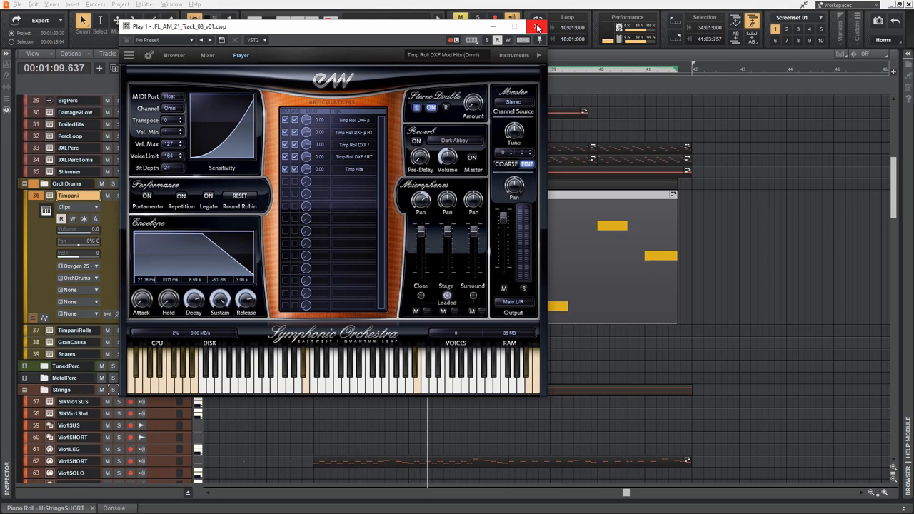
pyautogui.click(537, 27)
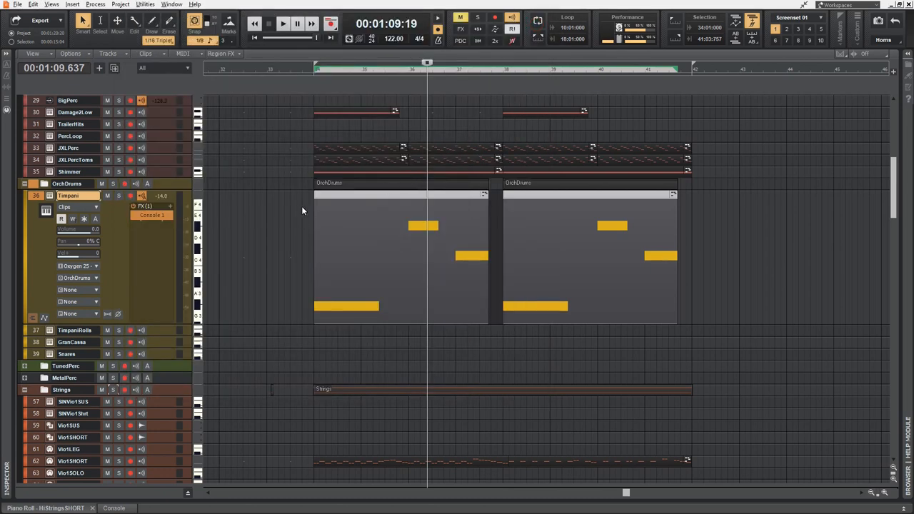
pyautogui.moveTo(164, 178)
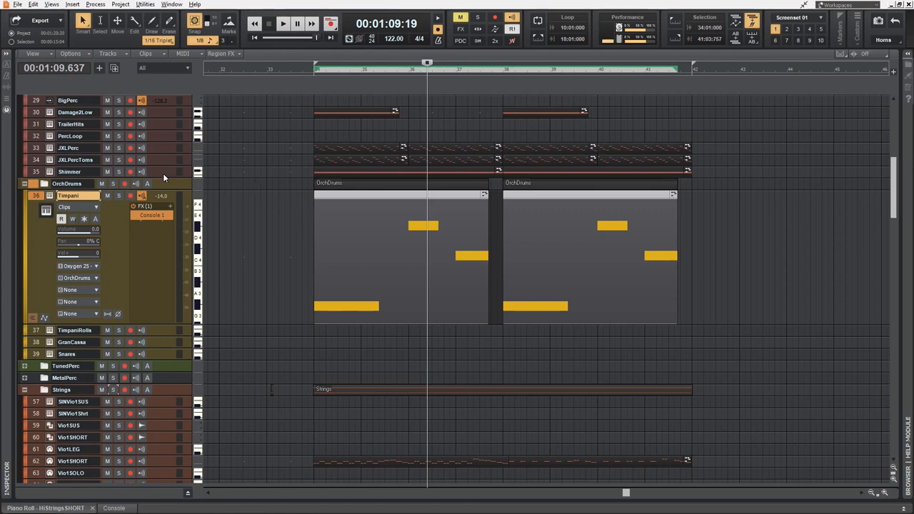
pyautogui.click(70, 171)
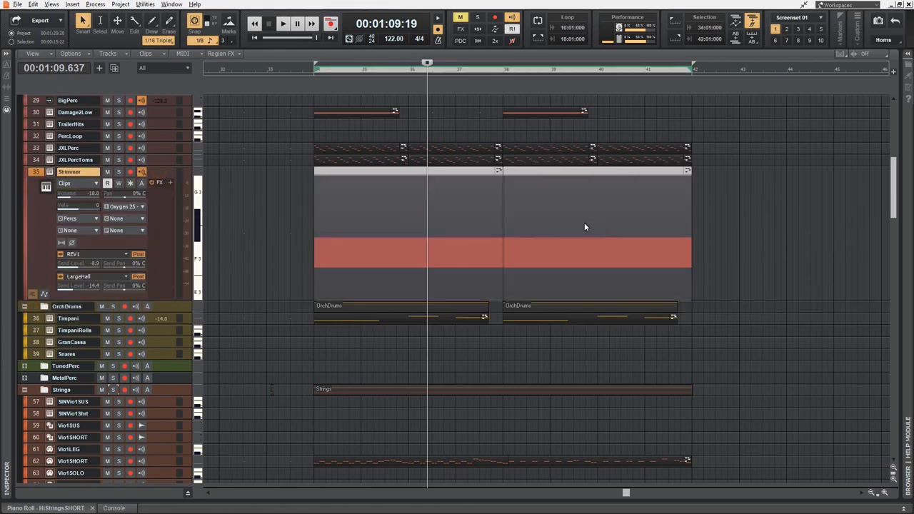
# Open and review Shimmer's Kontakt Shake Strike instrument, then close its window
pyautogui.click(282, 24)
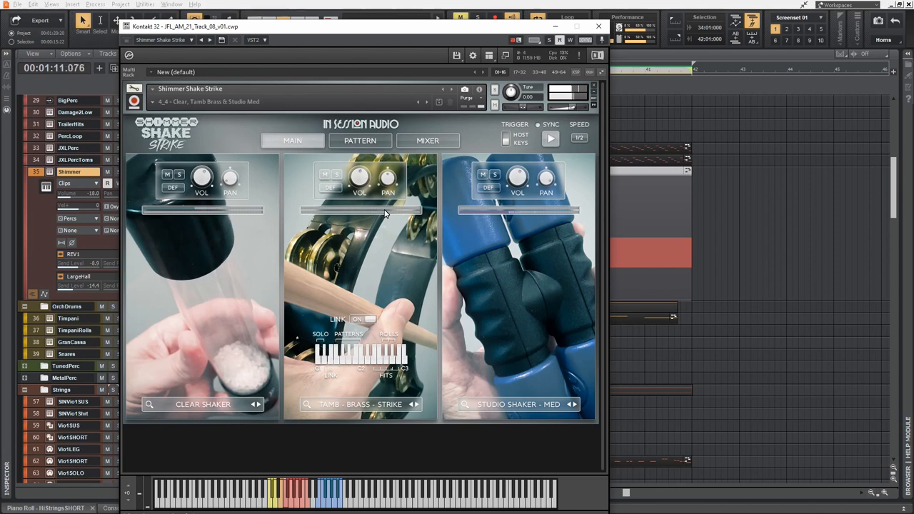
pyautogui.click(360, 141)
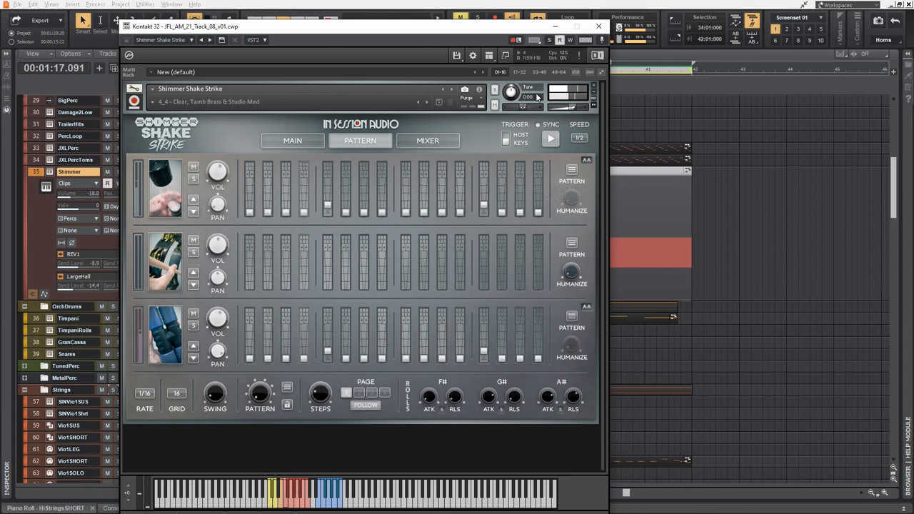
pyautogui.click(599, 26)
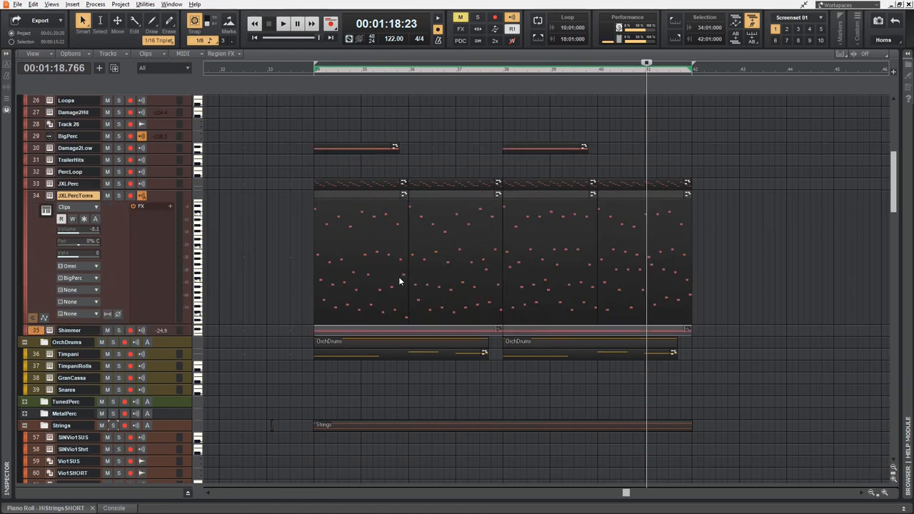
pyautogui.moveTo(362, 232)
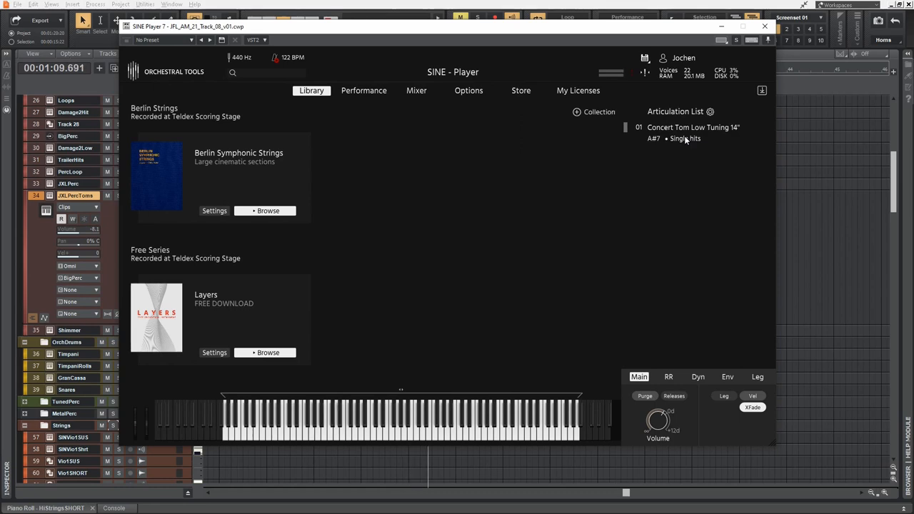
# Operate the JXLPercToms SINE Player window showing the Concert Tom Low Tuning 14" articulation
pyautogui.click(765, 26)
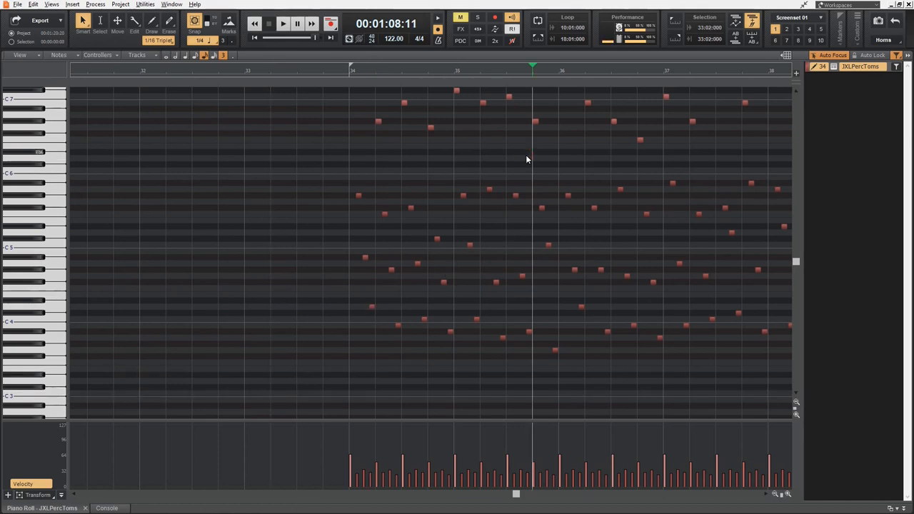
pyautogui.moveTo(50, 366)
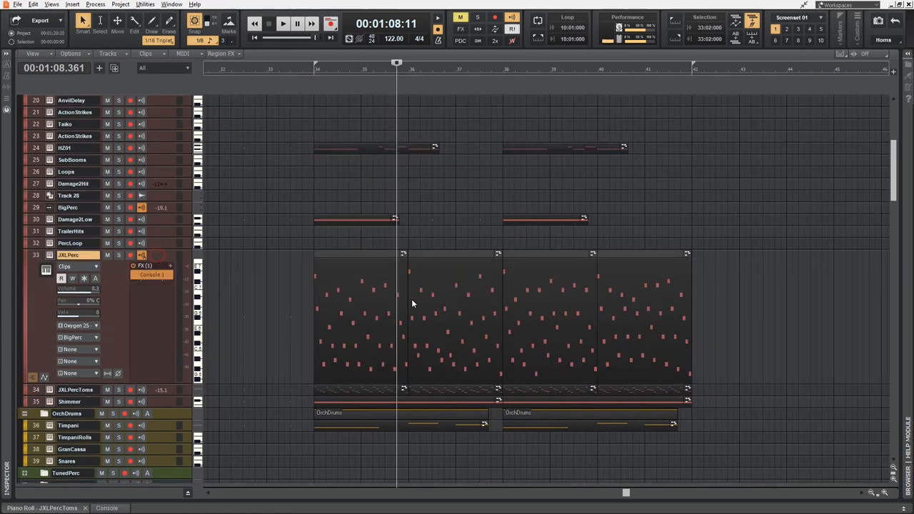
# Select all four JXLPerc clips and play them back from around bar 34
pyautogui.moveTo(372, 290); pyautogui.dragTo(471, 300)
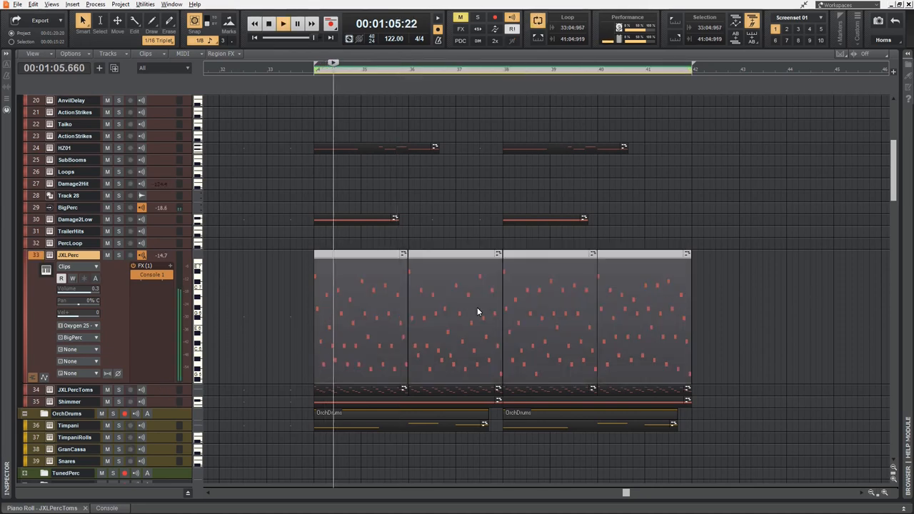
pyautogui.click(281, 23)
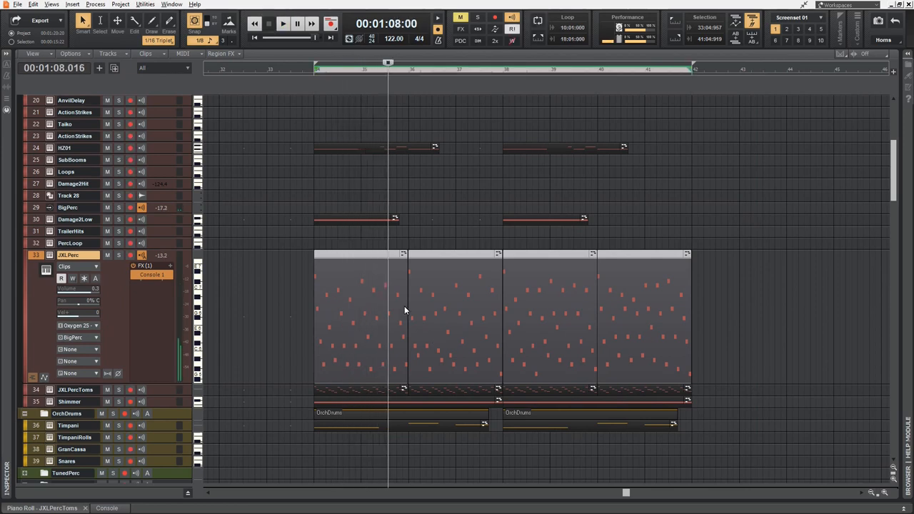
pyautogui.moveTo(398, 295)
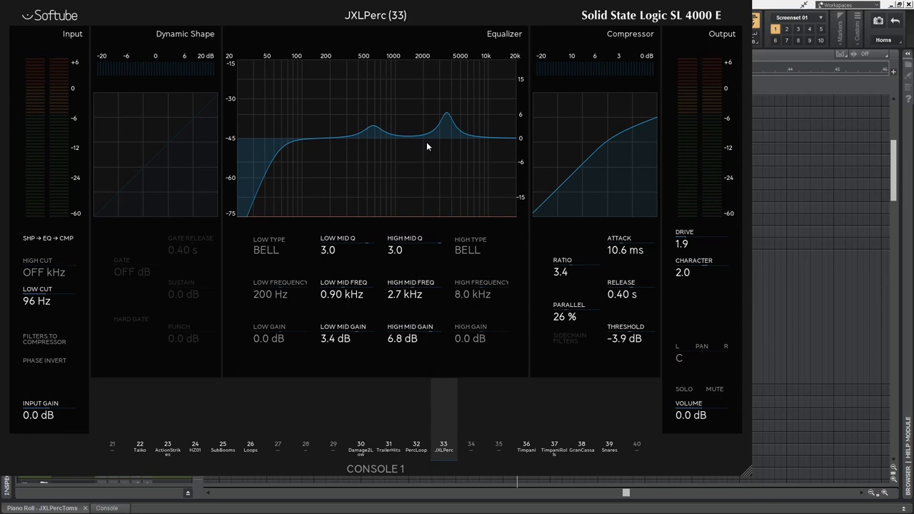
pyautogui.moveTo(577, 295)
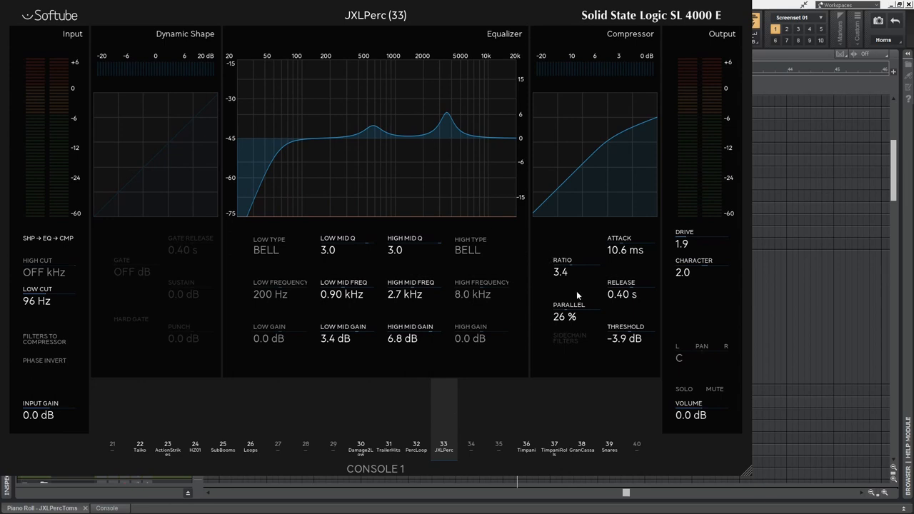
pyautogui.moveTo(675, 238)
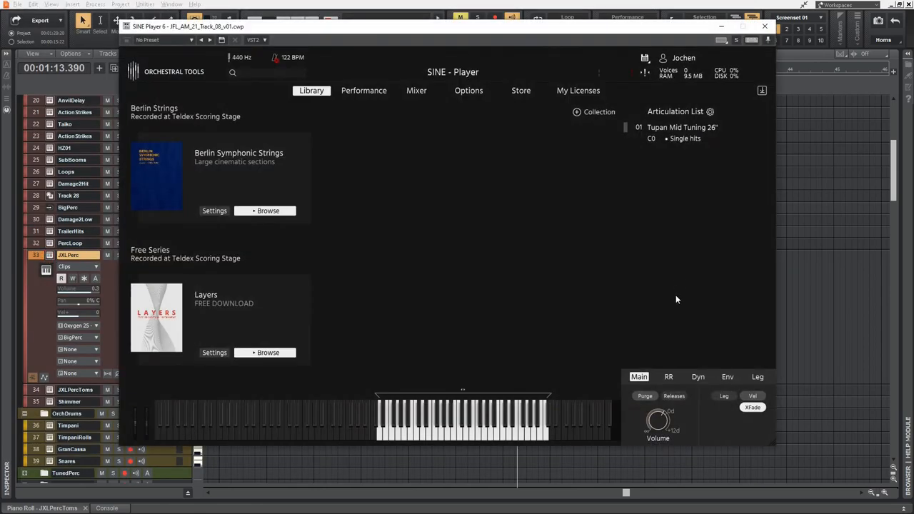
# Shorten the tupan's envelope release to a medium length in SINE Player, then close it
pyautogui.click(727, 376)
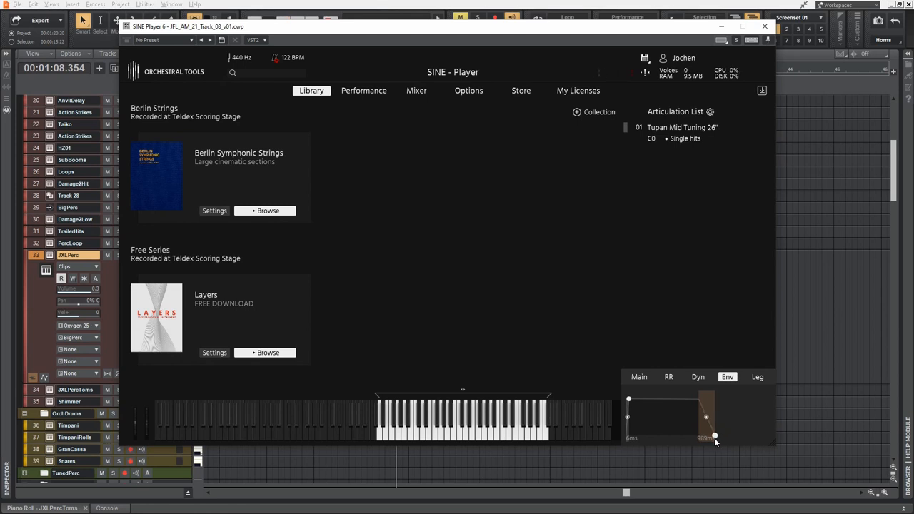
pyautogui.moveTo(715, 437); pyautogui.dragTo(706, 437)
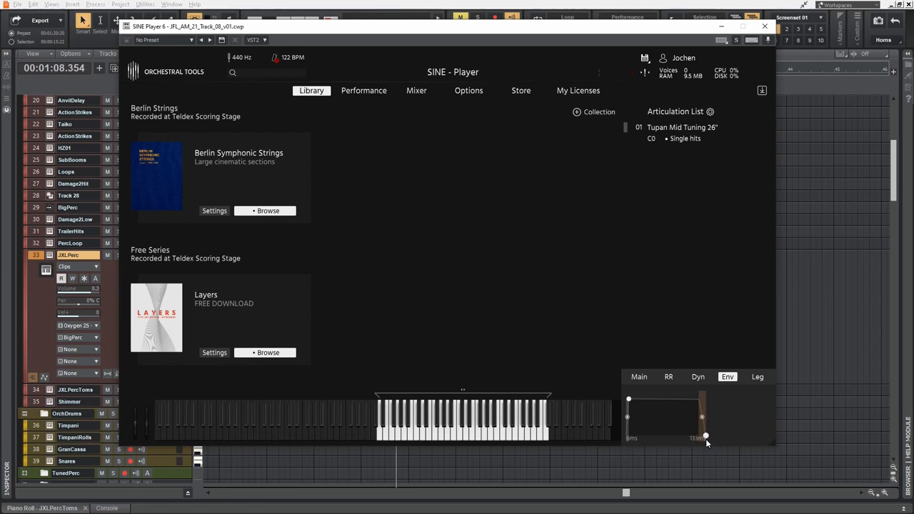
pyautogui.moveTo(705, 436); pyautogui.dragTo(705, 436)
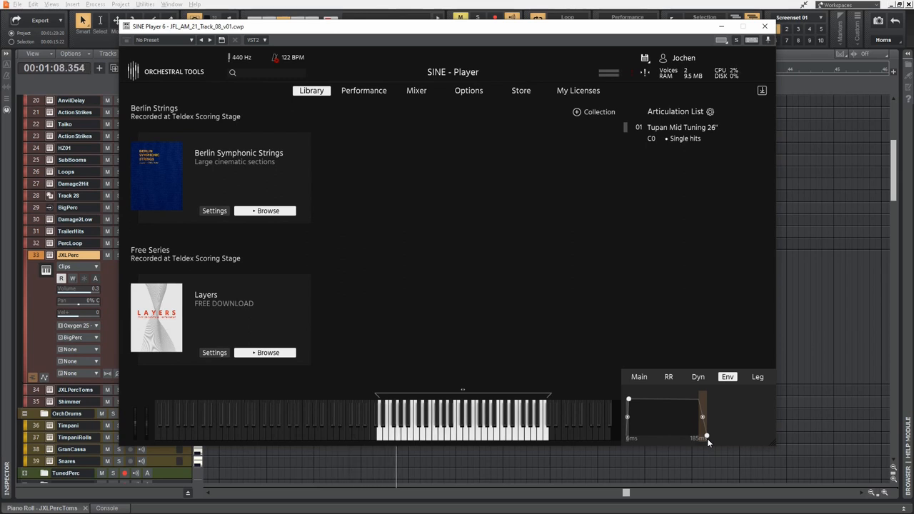
pyautogui.moveTo(707, 437); pyautogui.dragTo(711, 437)
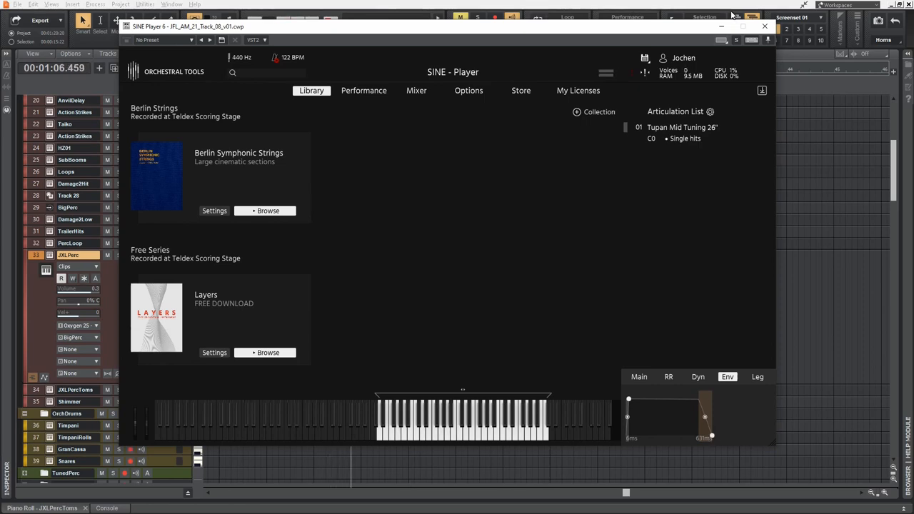
pyautogui.click(764, 27)
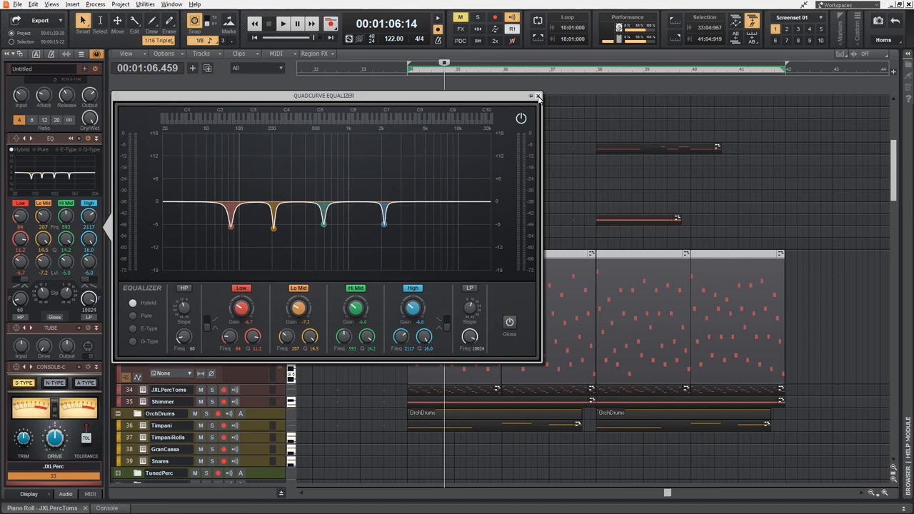
# Close the JXLPerc QuadCurve EQ window showing the four narrow cuts
pyautogui.click(282, 23)
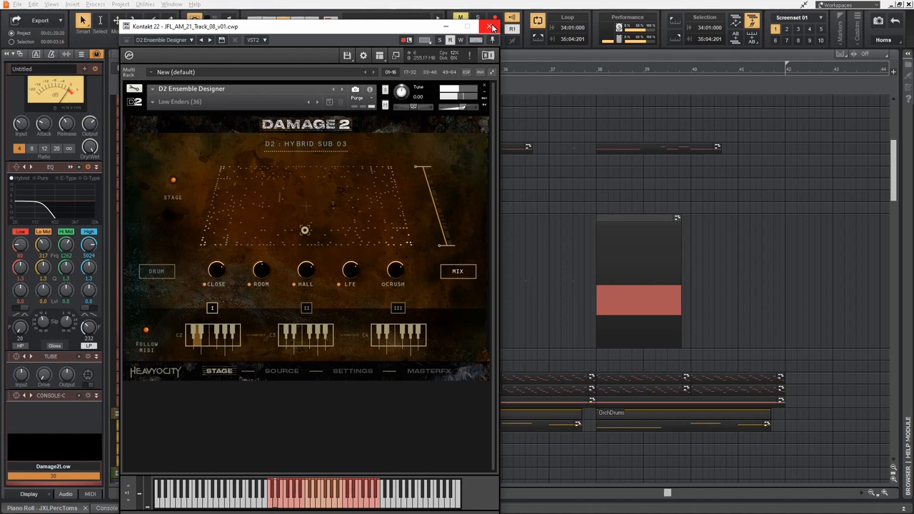
pyautogui.moveTo(490, 27)
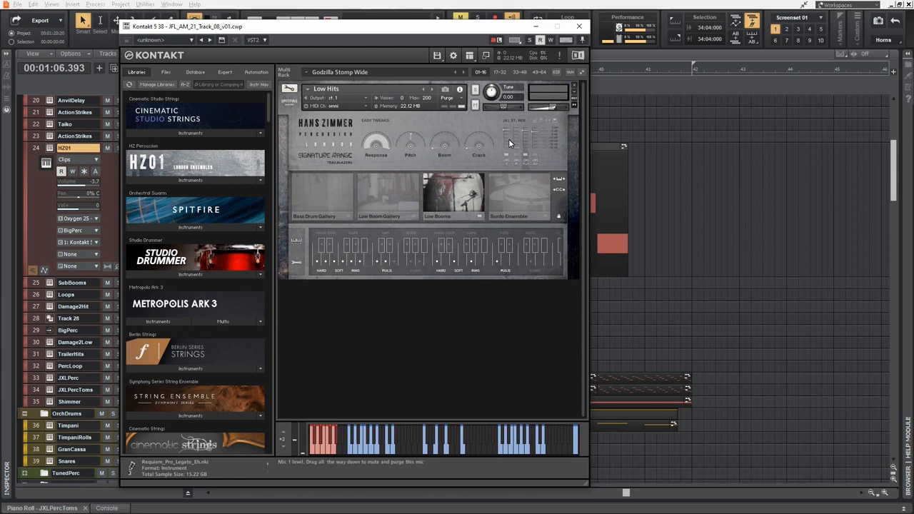
pyautogui.moveTo(515, 153)
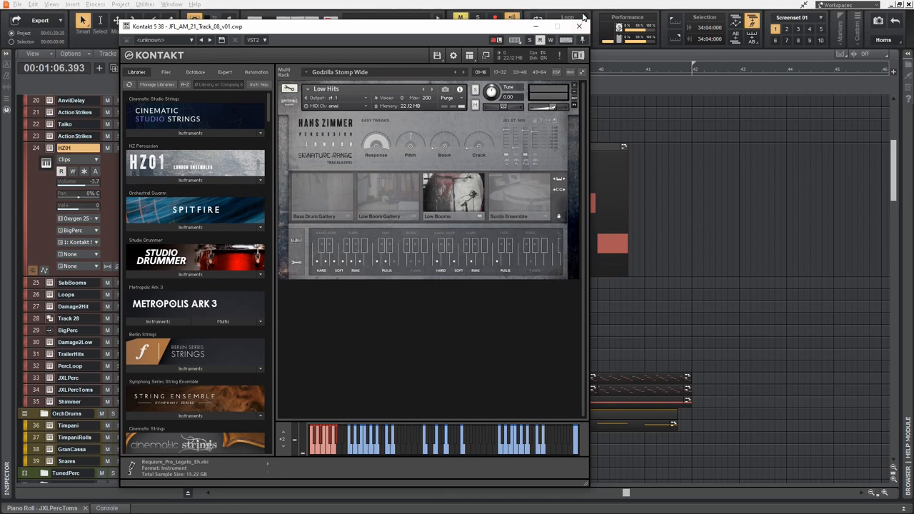
# Close HZ01's Kontakt window showing Hans Zimmer Percussion Low Hits
pyautogui.click(578, 27)
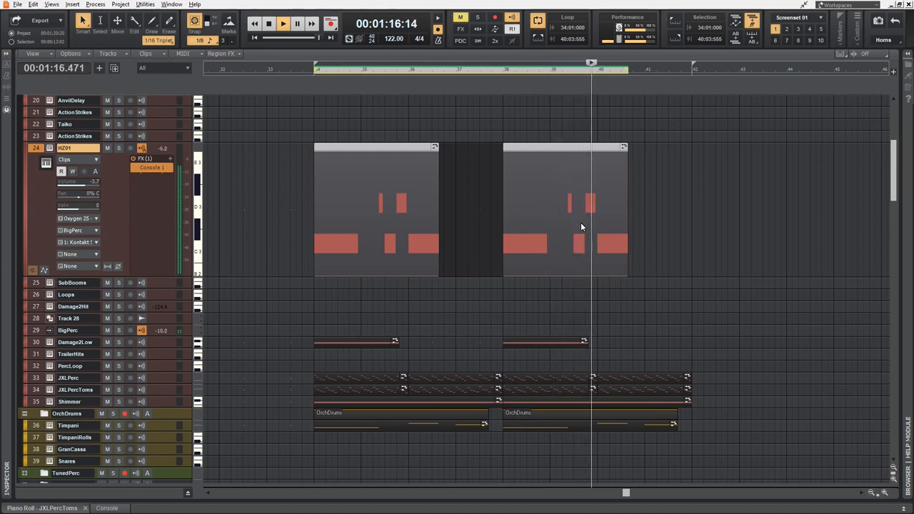
# Stop HZ01 playback and scroll down to the Strings folder's violin tracks
pyautogui.click(317, 64)
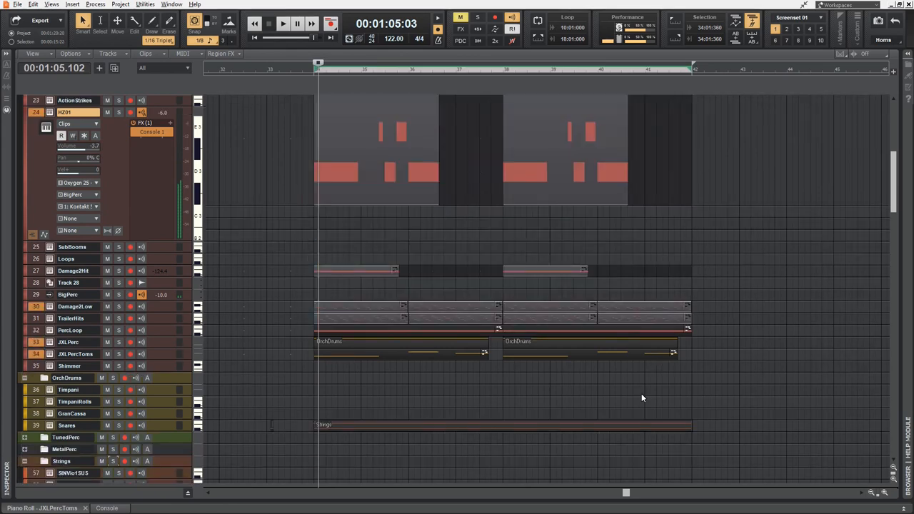
pyautogui.scroll(-3)
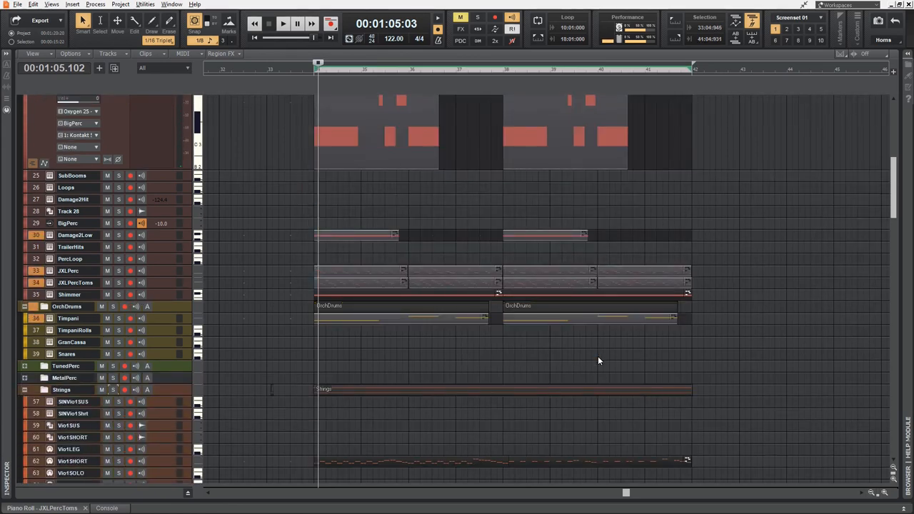